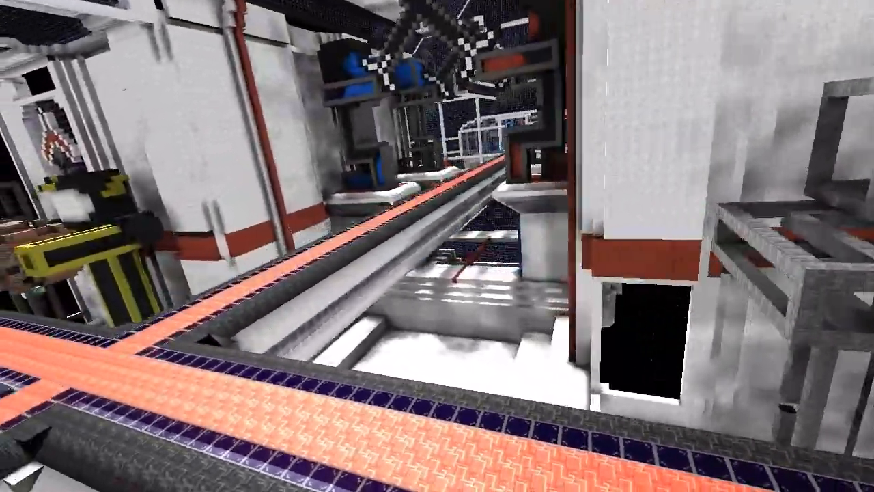
mouse_move(437, 246)
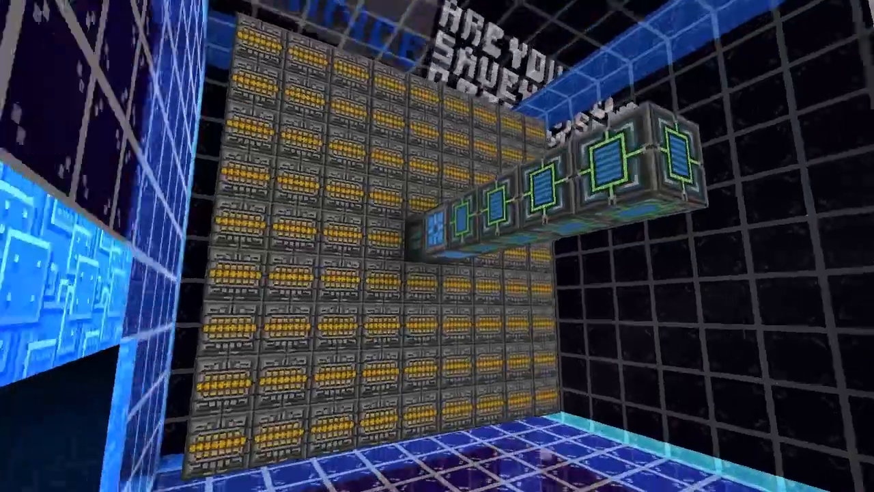
mouse_move(437, 246)
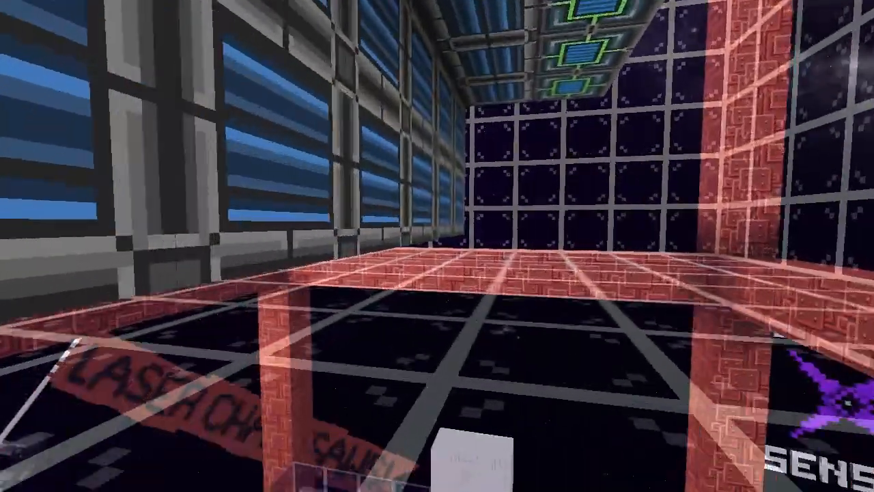
mouse_move(437, 245)
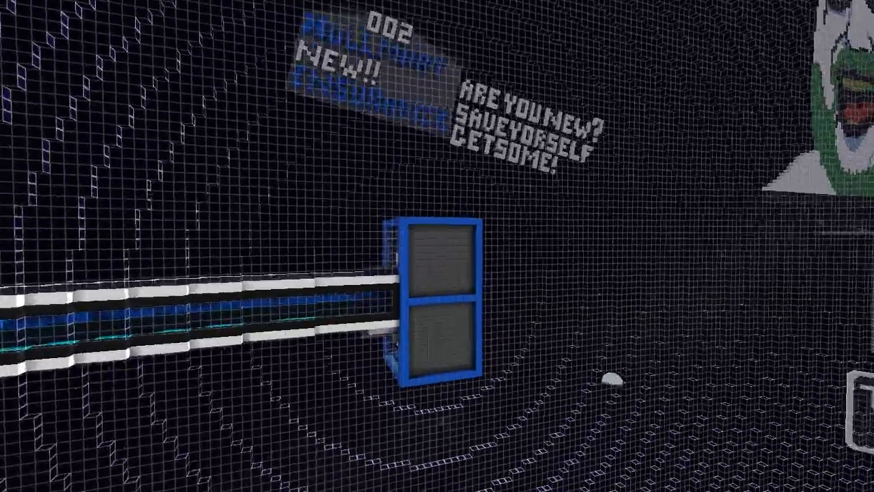
mouse_move(437, 246)
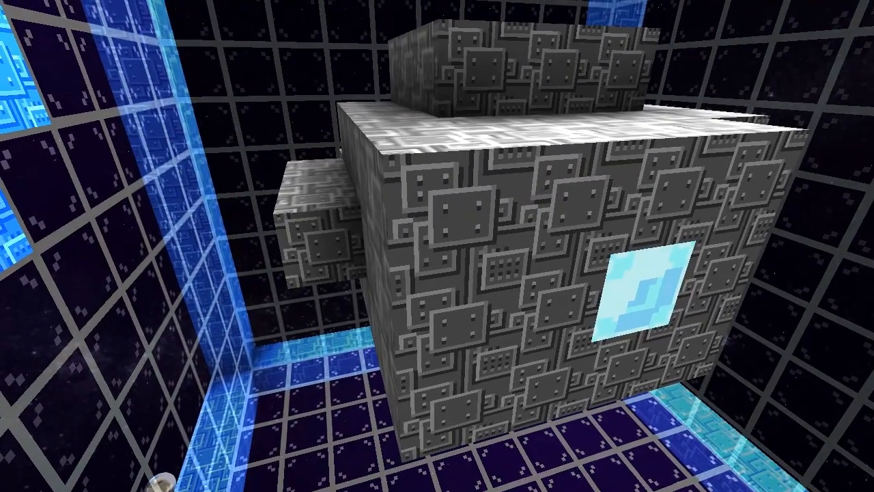
mouse_move(437, 246)
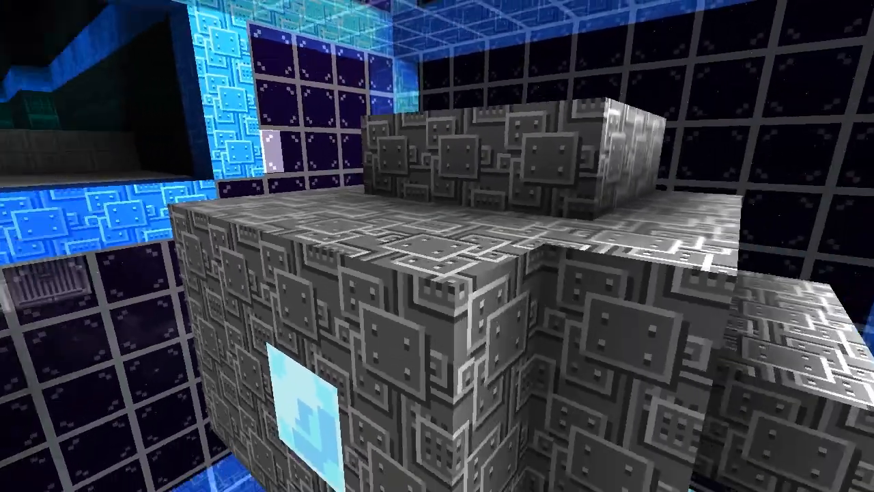